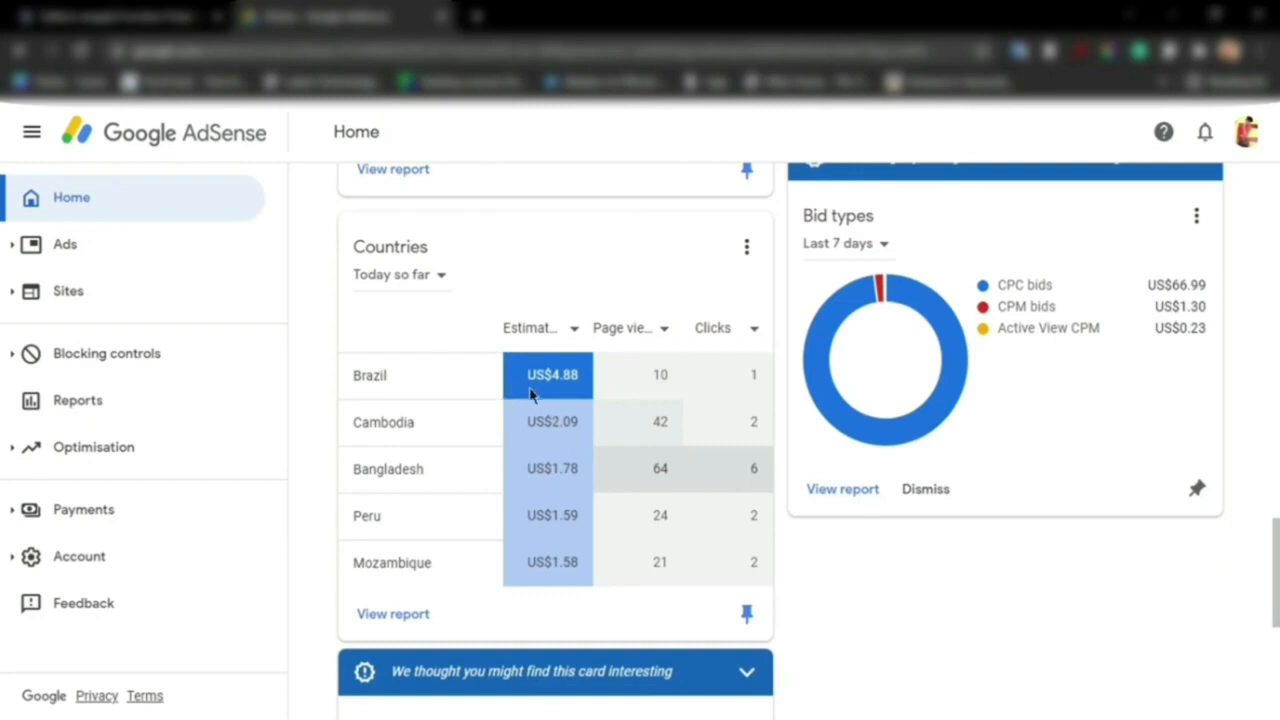
{"action": "mouse_move", "coordinate": [536, 474]}
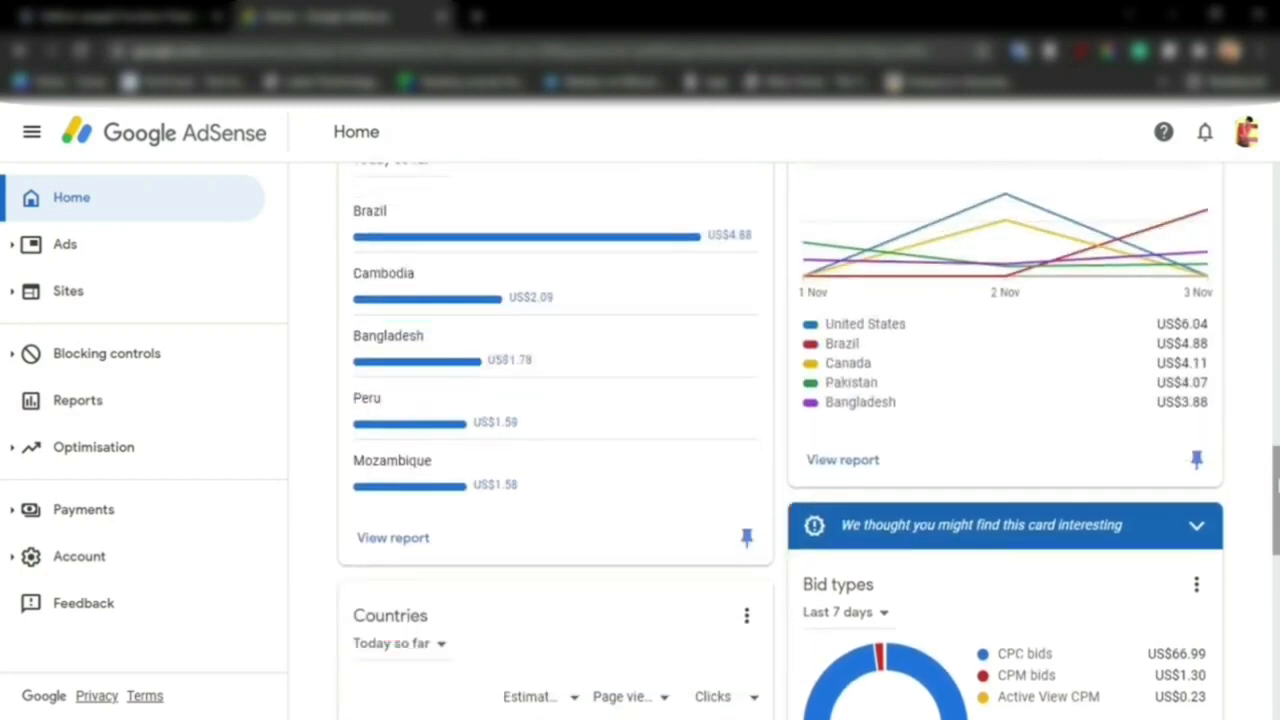
{"action": "scroll", "scroll_direction": "down", "scroll_amount": 3}
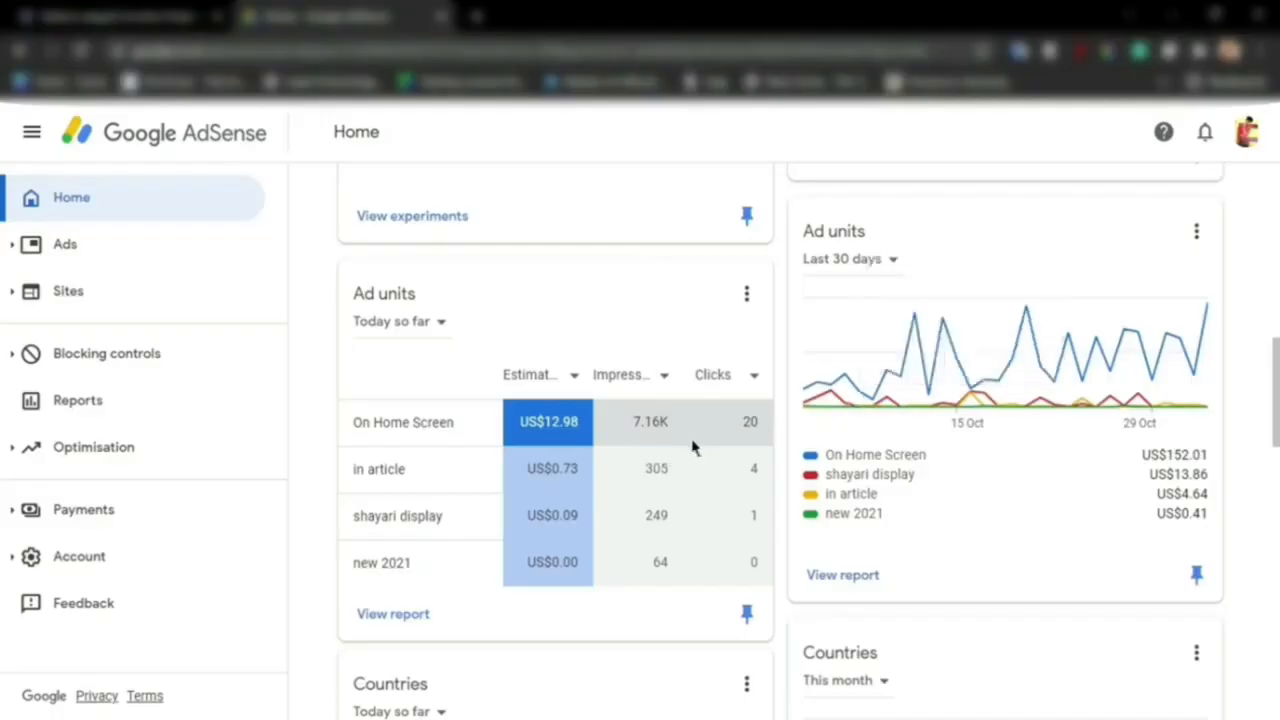
{"action": "mouse_move", "coordinate": [544, 444]}
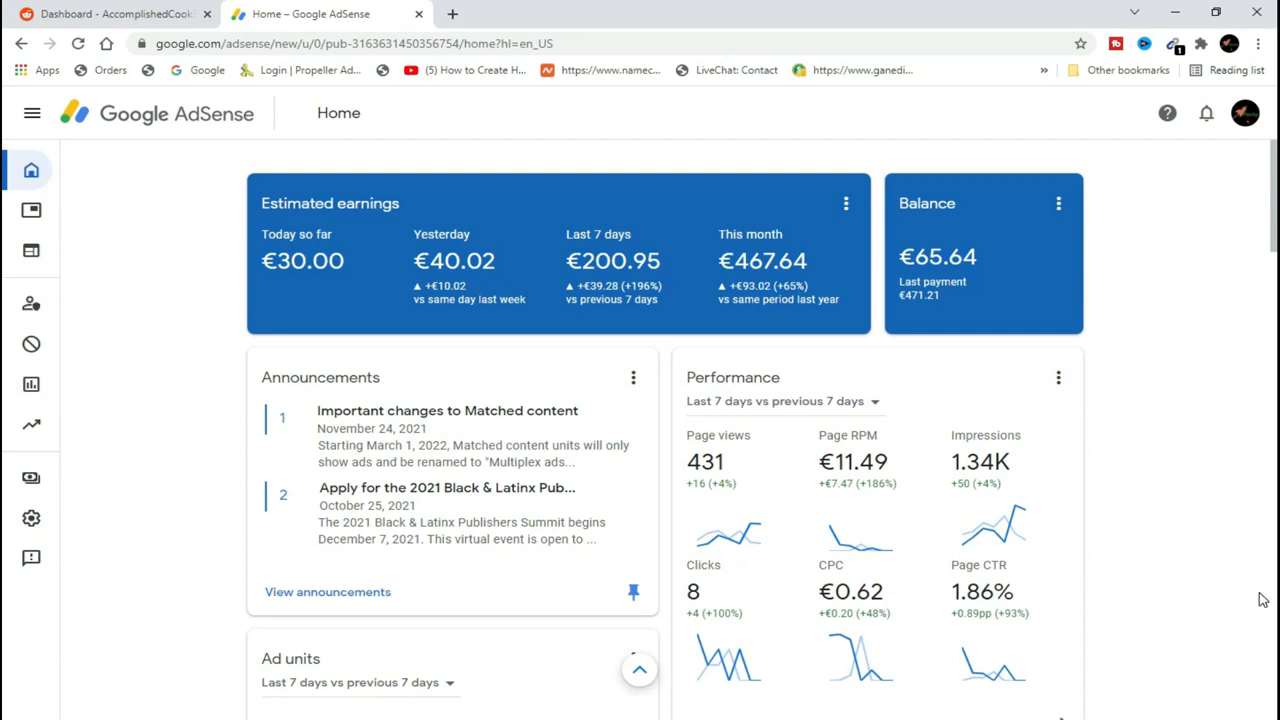
{"action": "mouse_move", "coordinate": [1232, 560]}
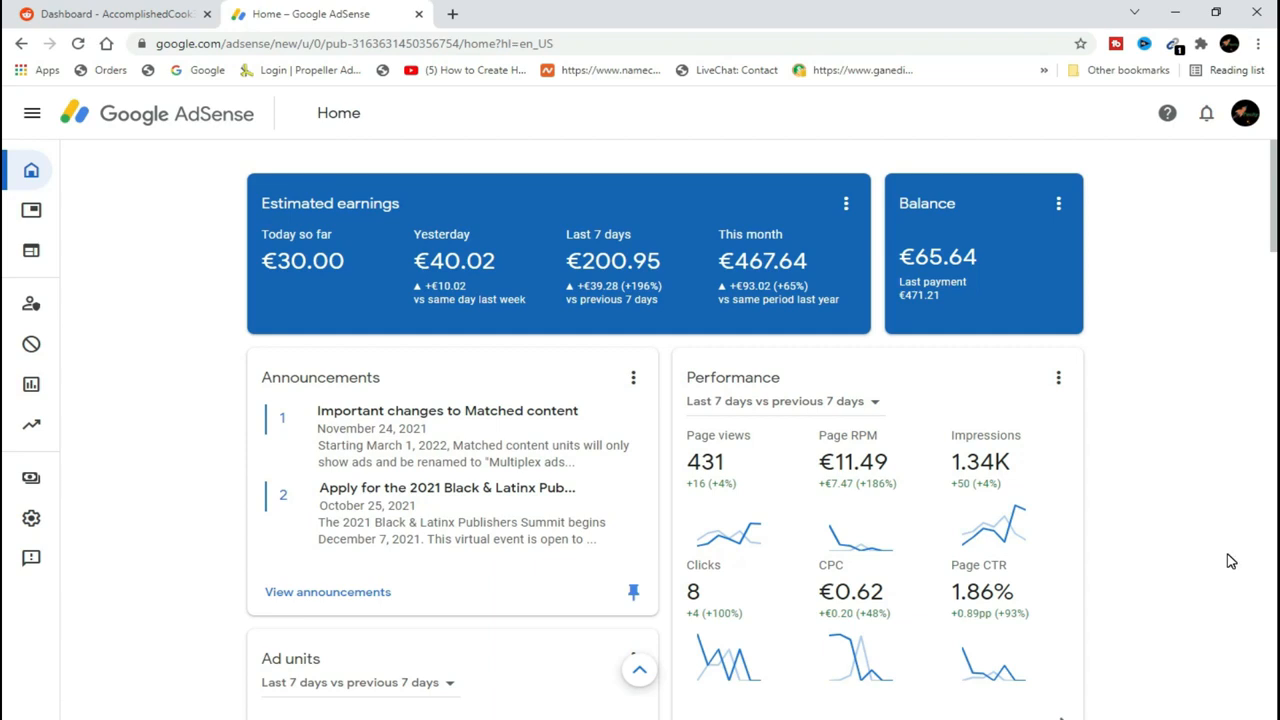
{"action": "mouse_move", "coordinate": [276, 312]}
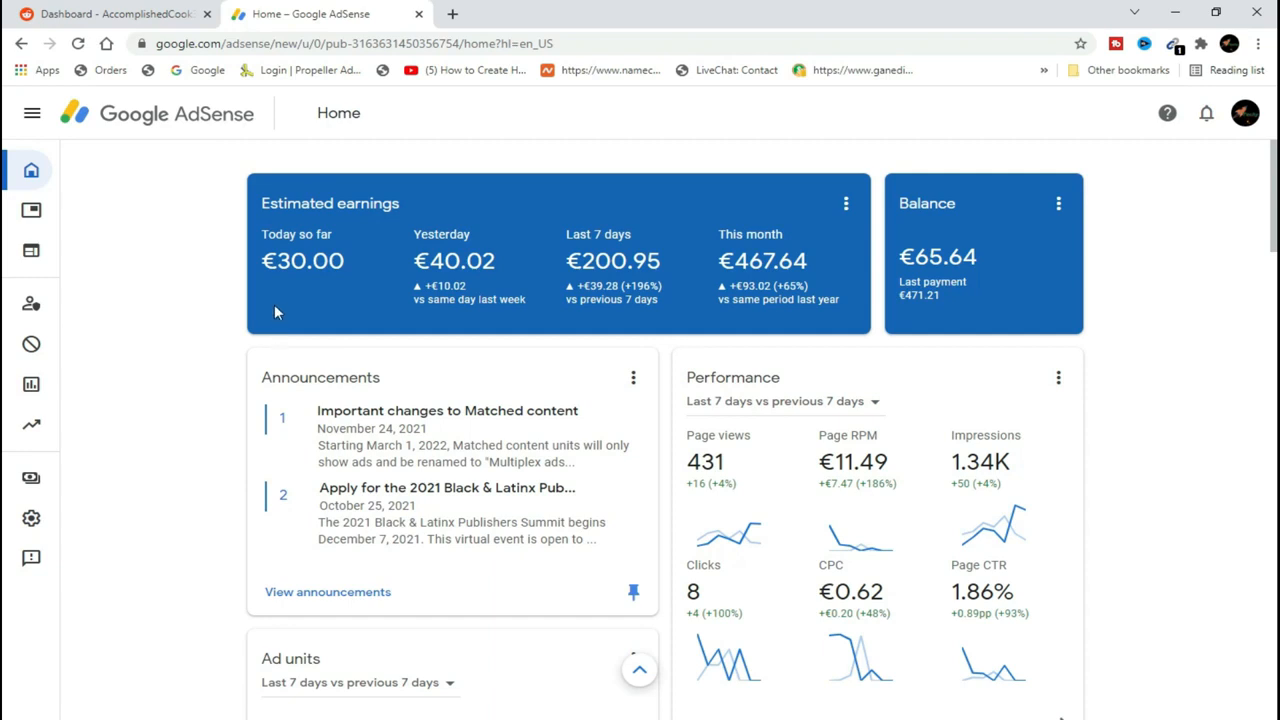
{"action": "mouse_move", "coordinate": [696, 296]}
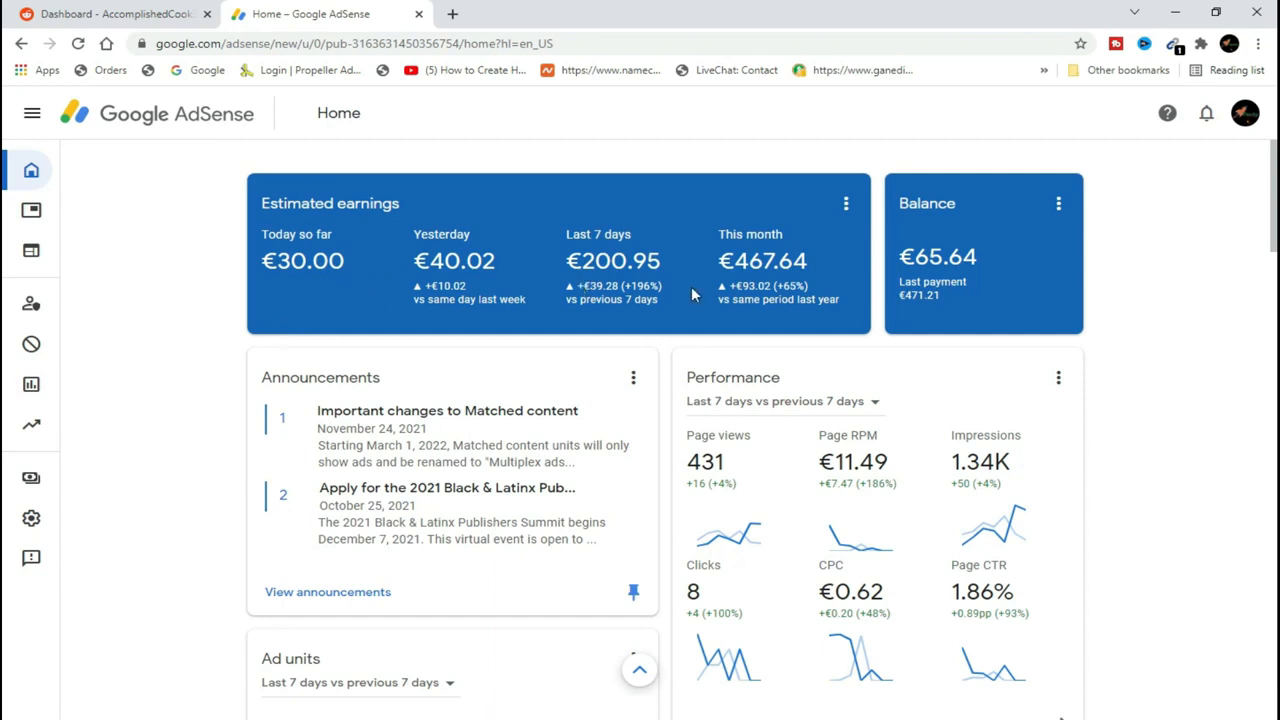
{"action": "mouse_move", "coordinate": [348, 264]}
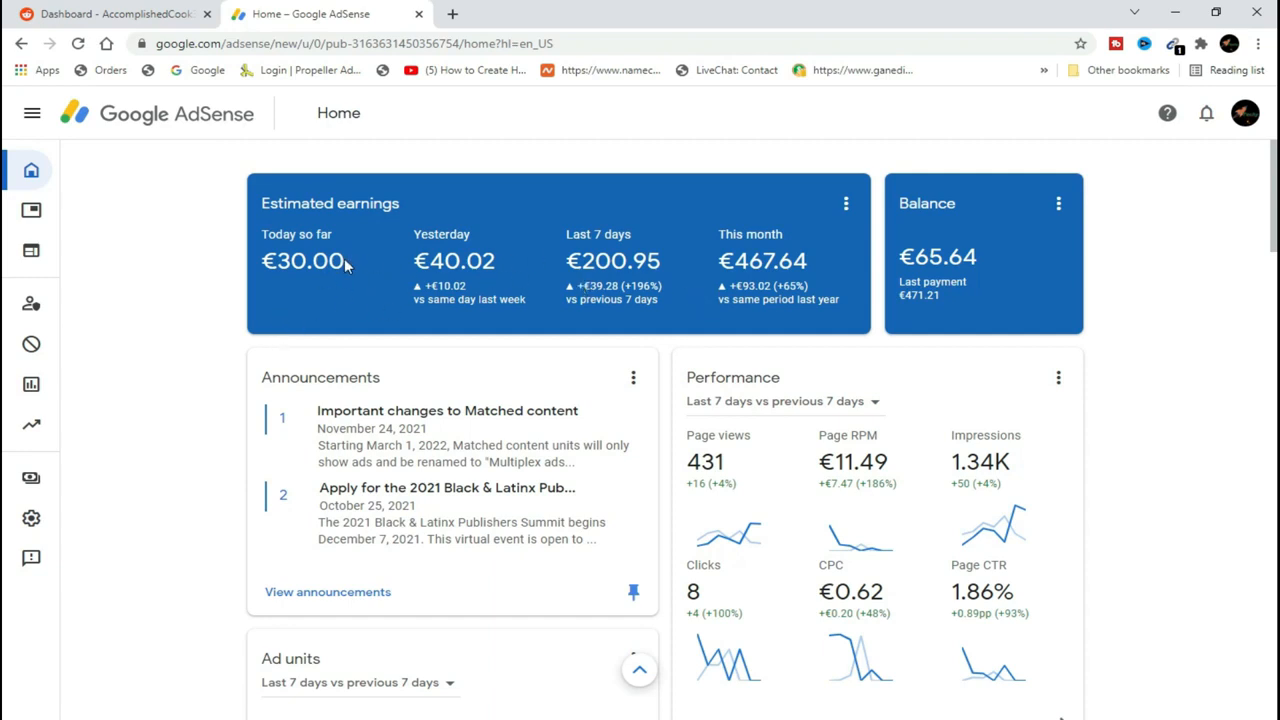
{"action": "mouse_move", "coordinate": [330, 204]}
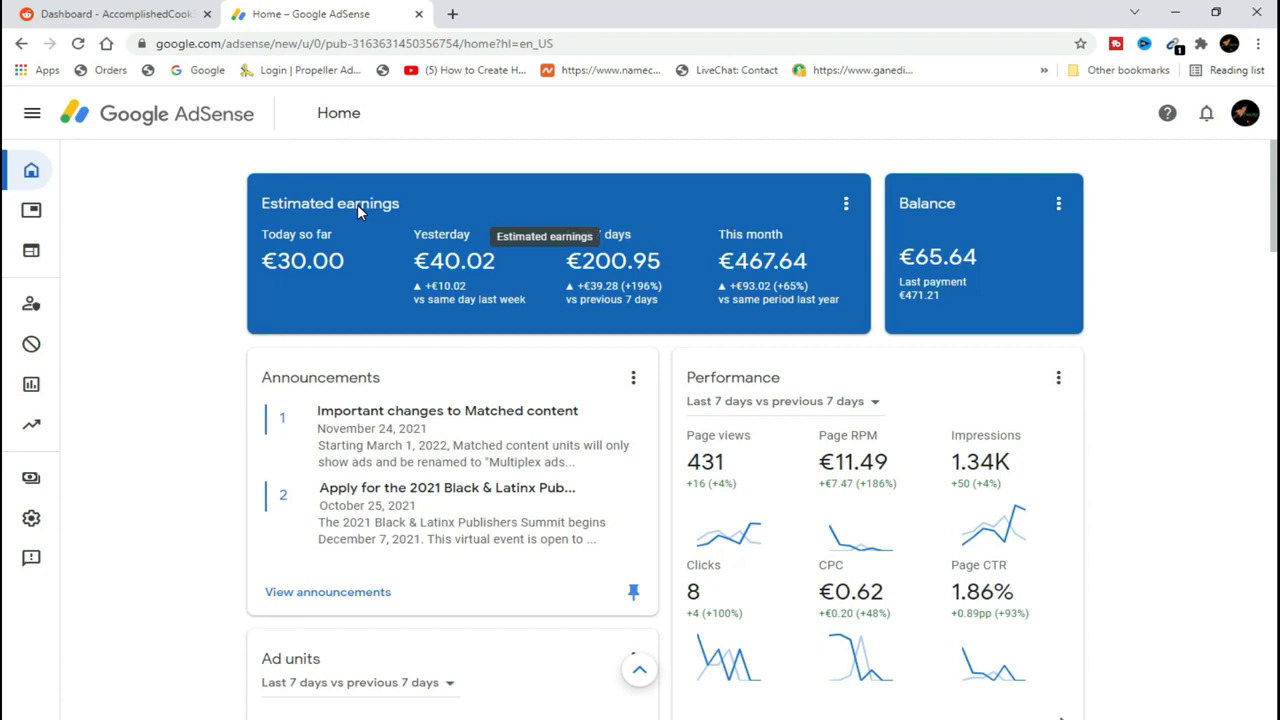
{"action": "mouse_move", "coordinate": [320, 192]}
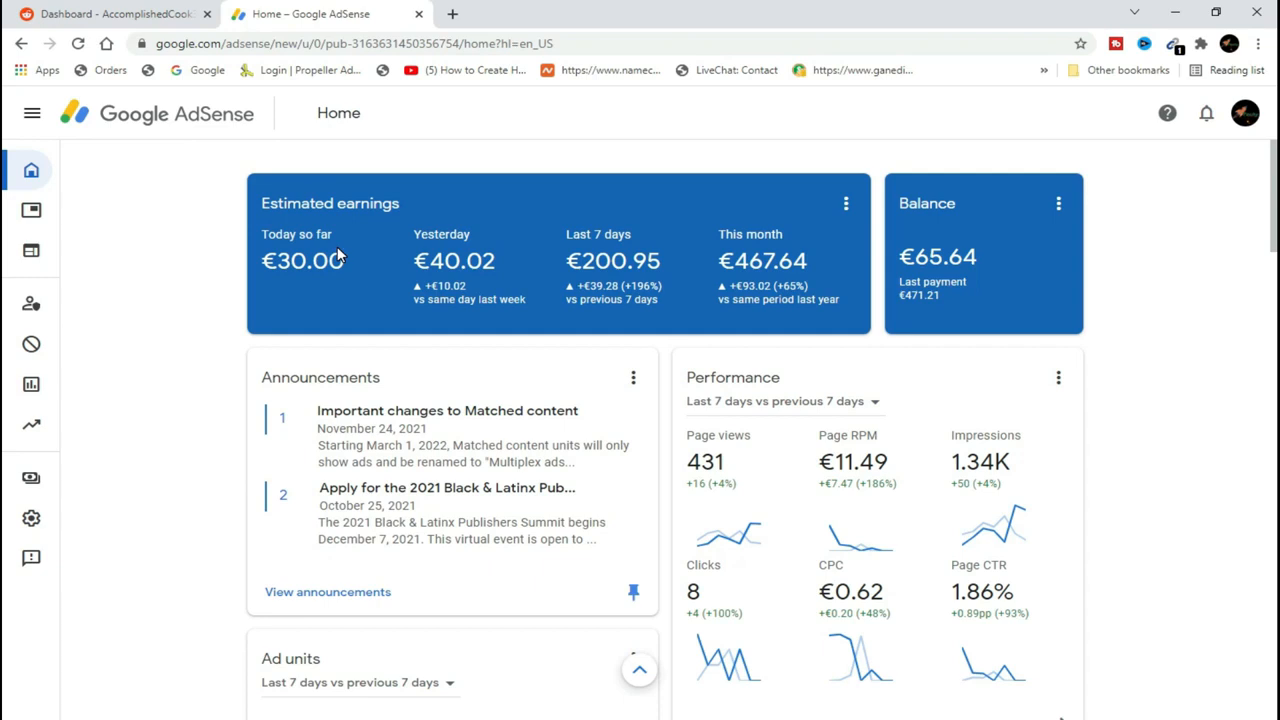
{"action": "mouse_move", "coordinate": [340, 264]}
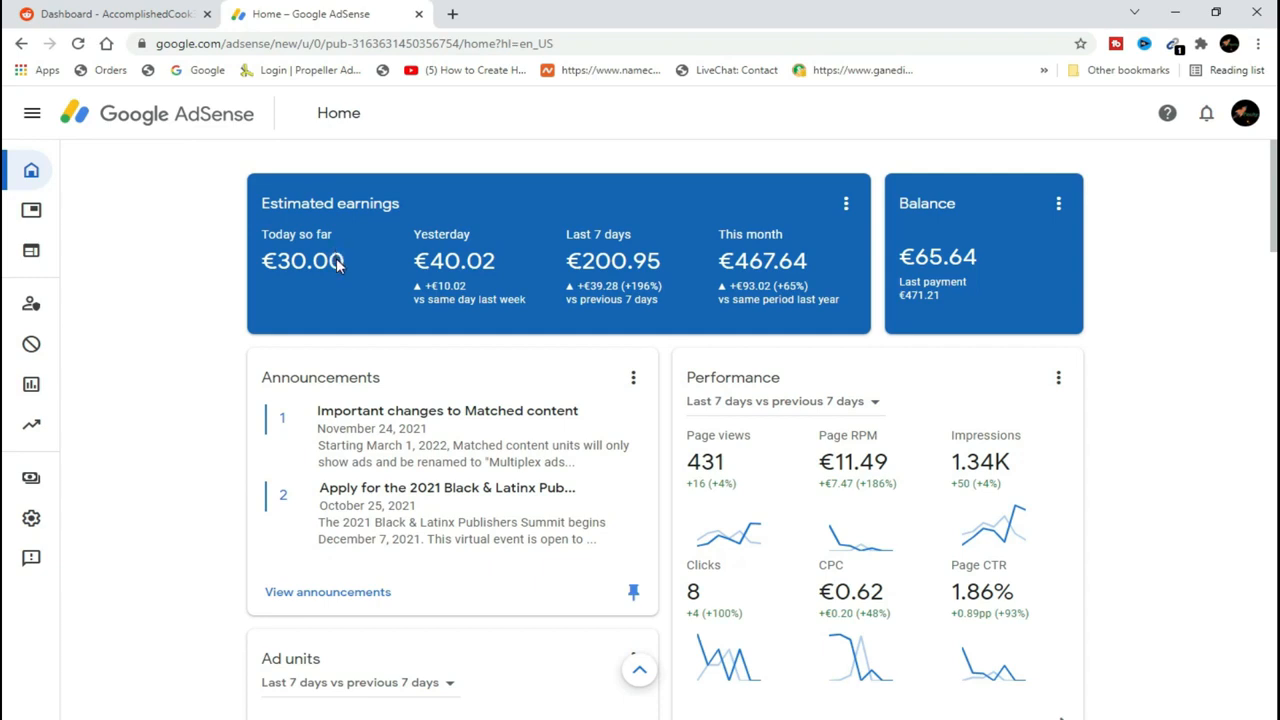